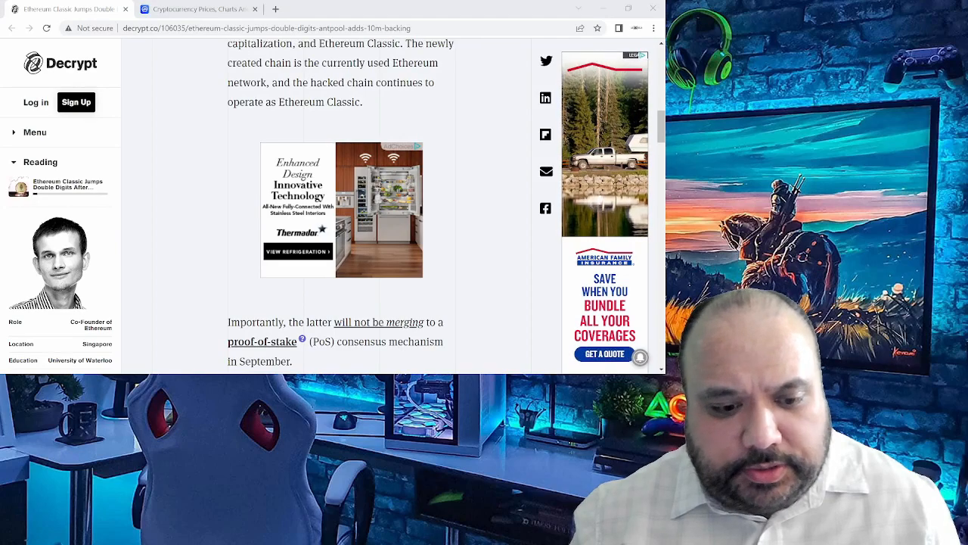
Scroll back to the headline, then down to the DAO hack split paragraphs.
scroll(up, 3)
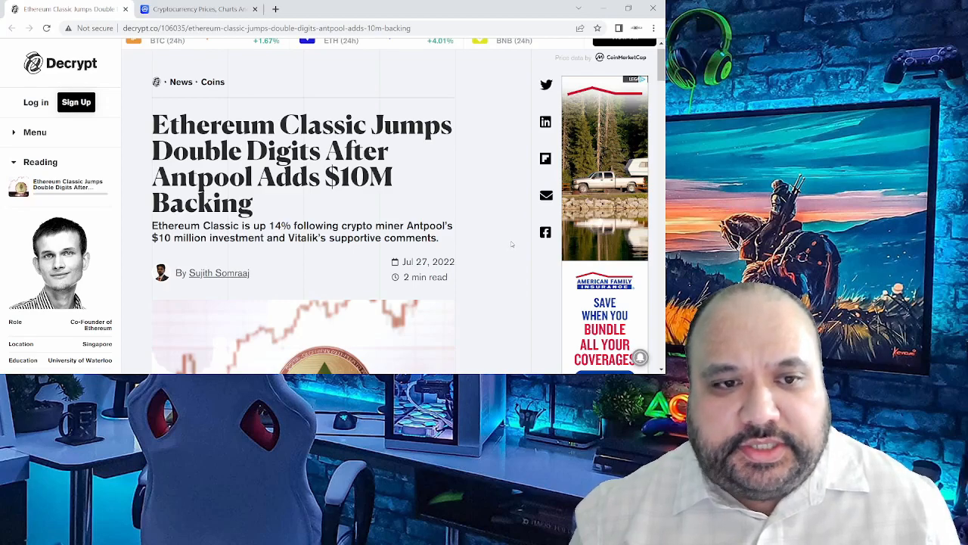
scroll(down, 3)
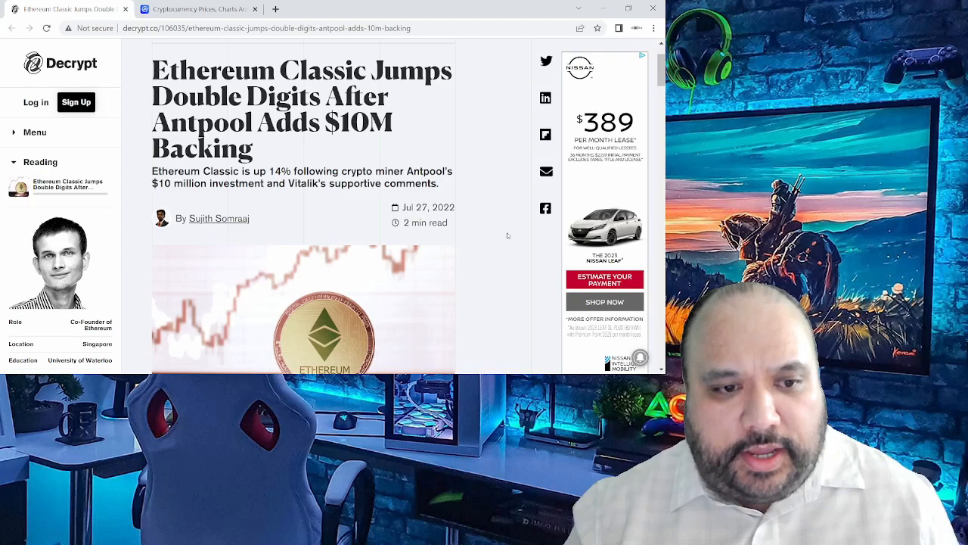
scroll(down, 3)
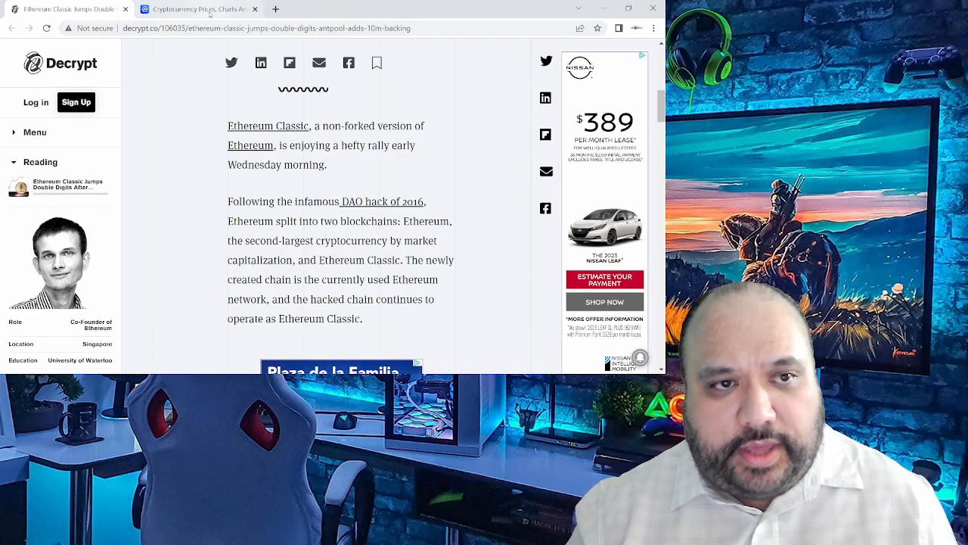
Read past the ad banner and related-article card to the proof-of-work and Antpool passages.
click(198, 8)
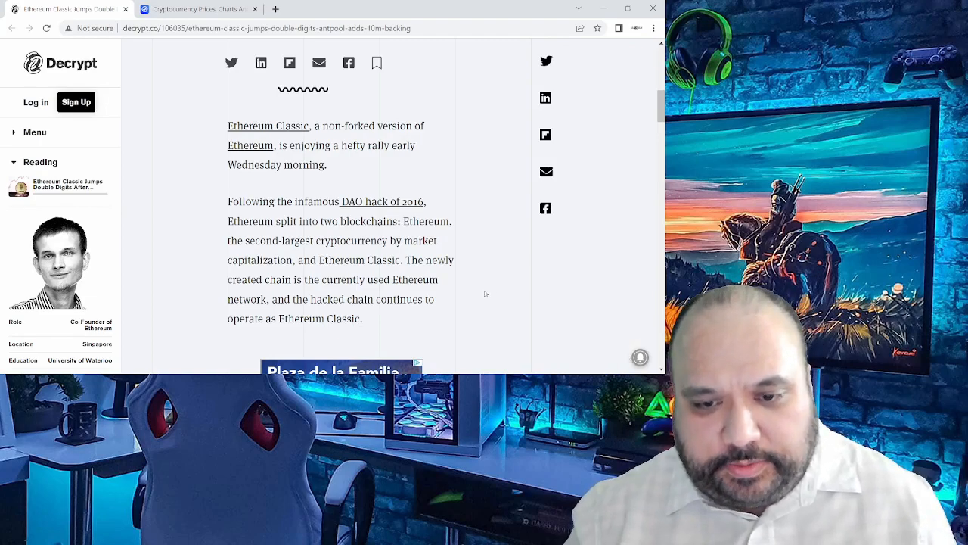
scroll(down, 3)
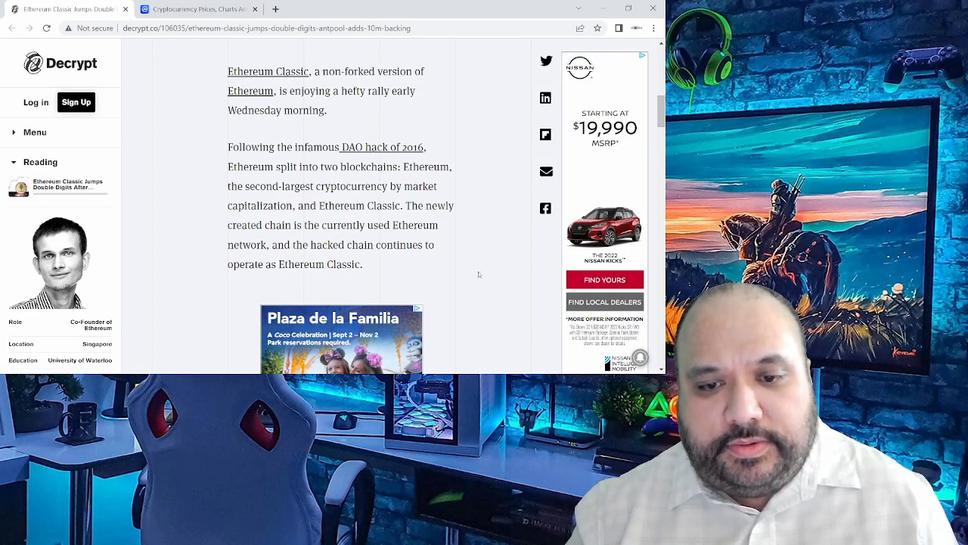
scroll(down, 3)
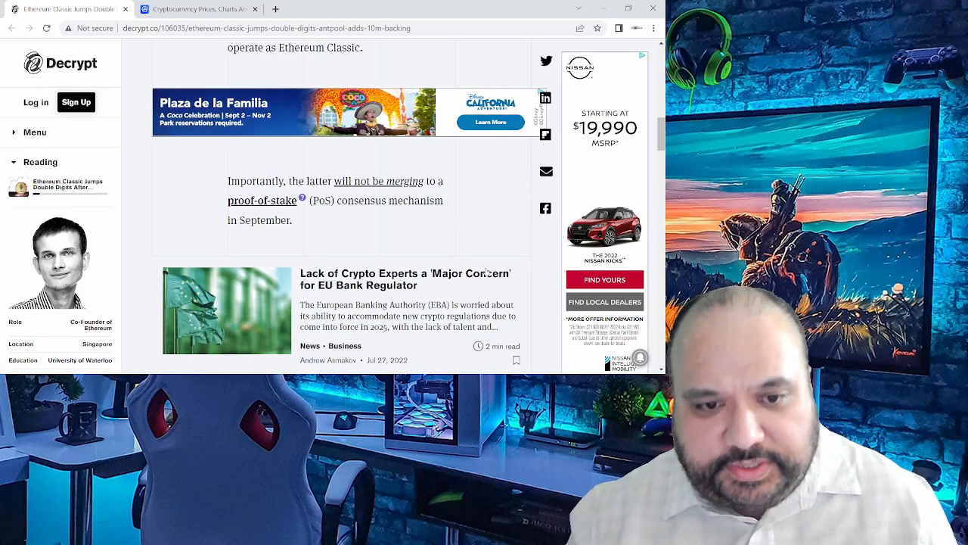
scroll(down, 3)
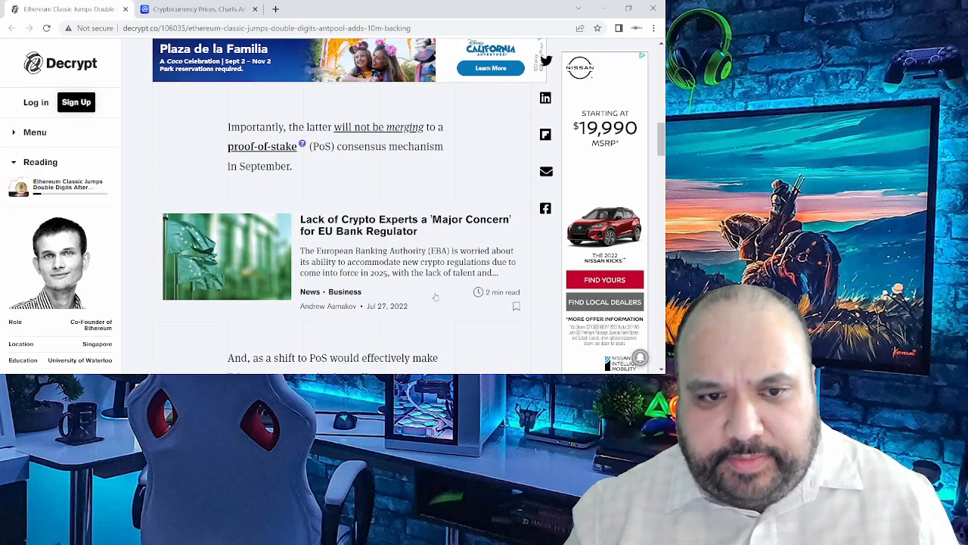
scroll(down, 3)
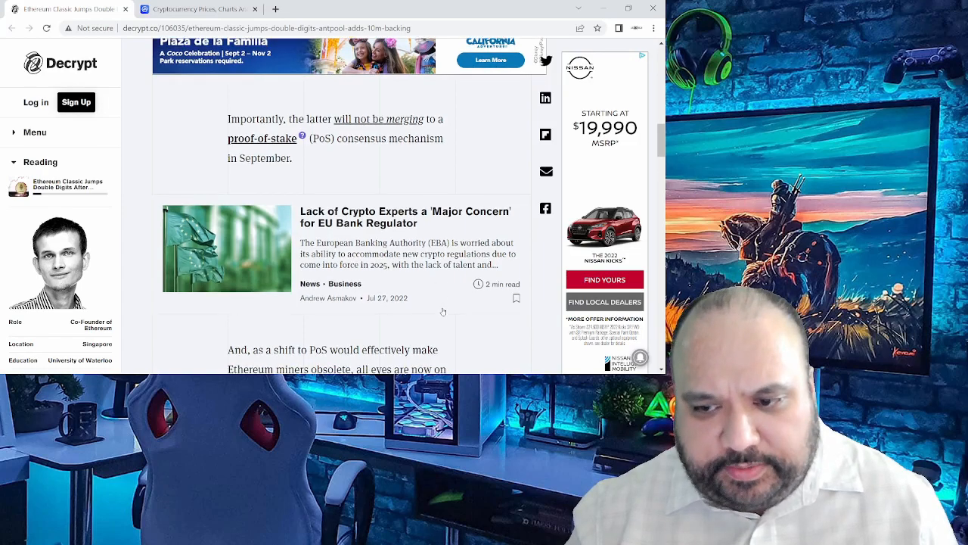
scroll(down, 3)
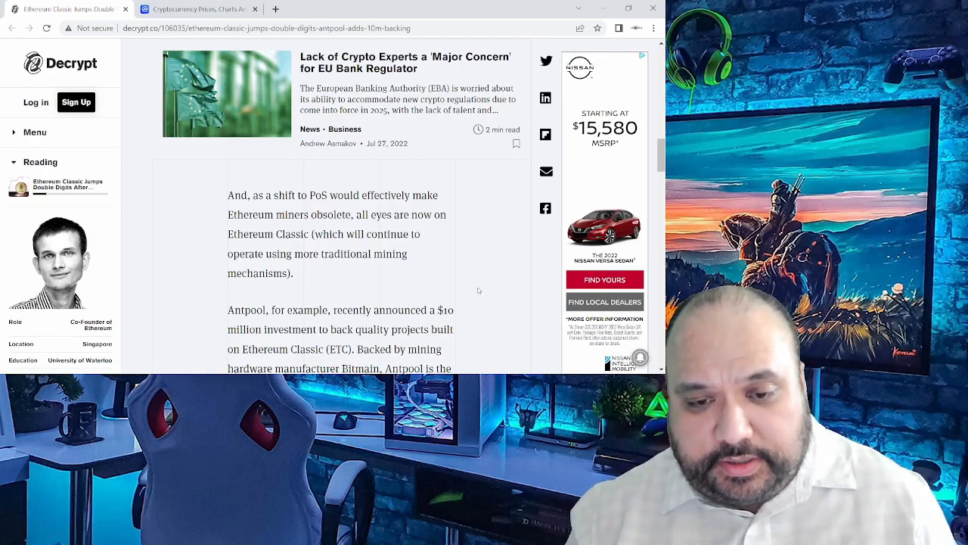
scroll(down, 3)
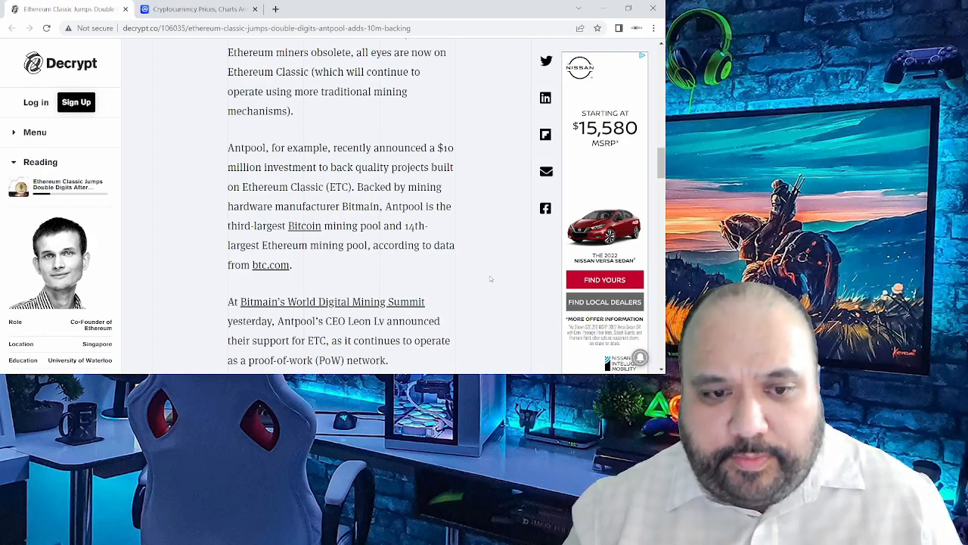
Scroll through the Antpool $10 million investment paragraphs to the 'Ethereum Classic moons' section.
scroll(down, 3)
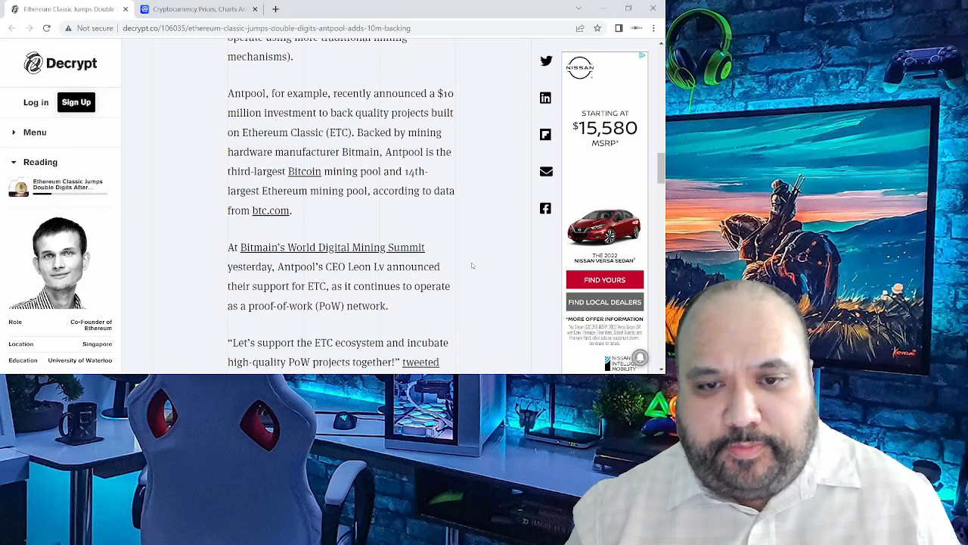
mouse_move(456, 246)
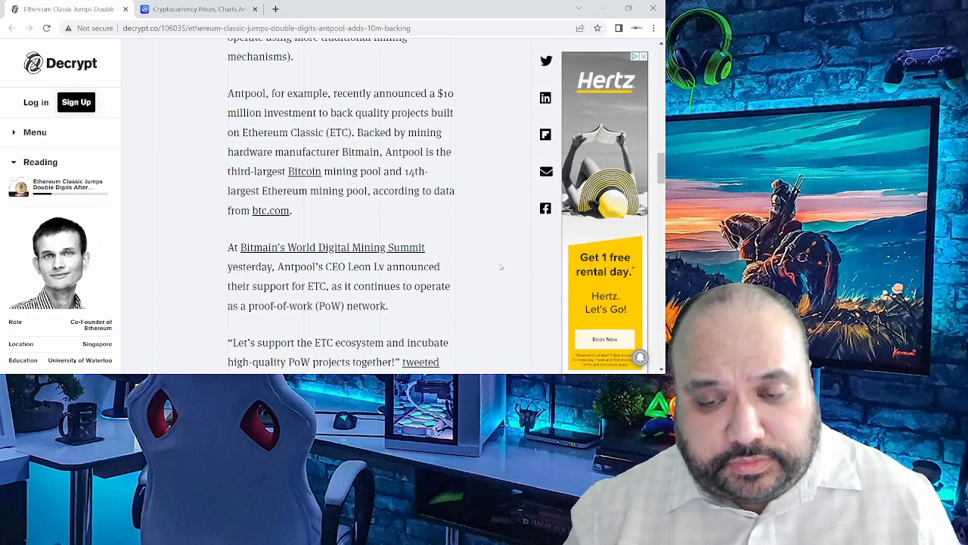
scroll(down, 3)
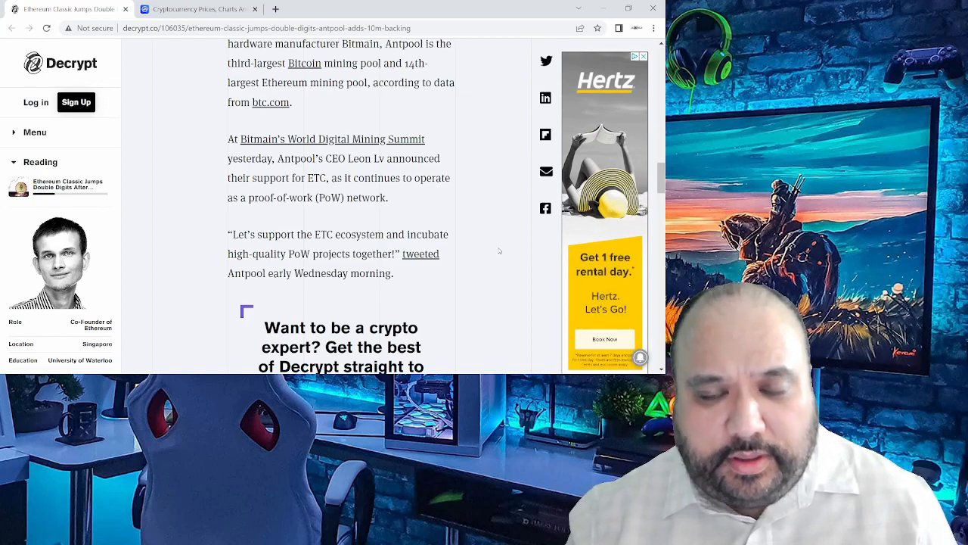
scroll(down, 3)
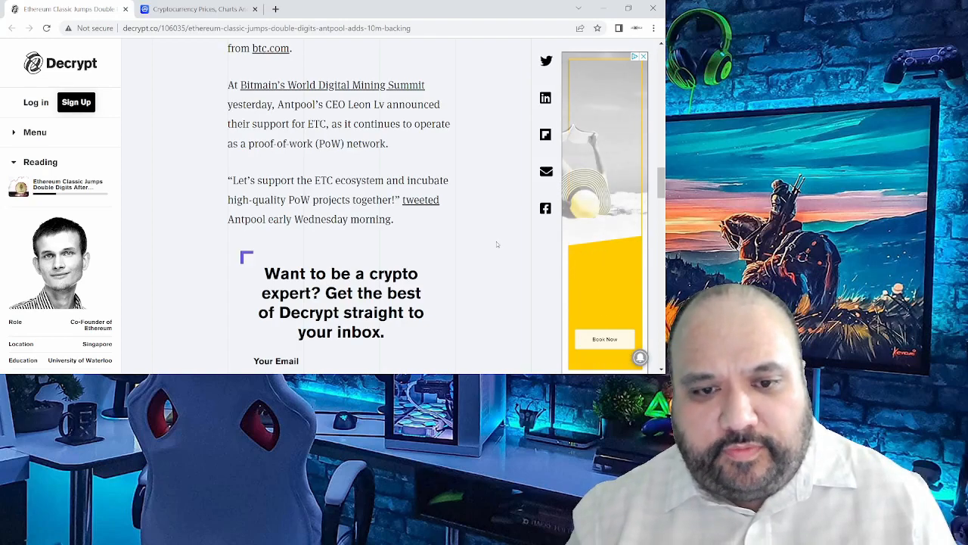
scroll(down, 3)
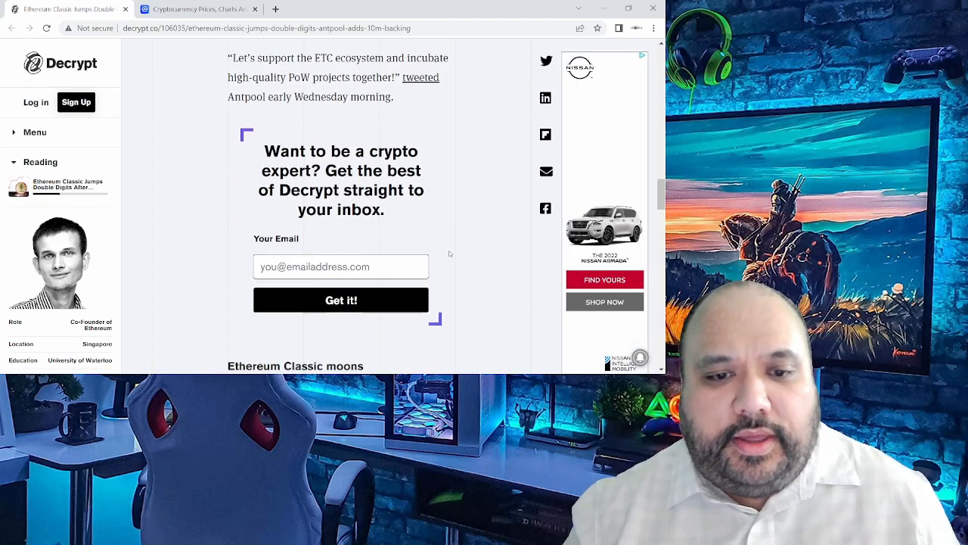
scroll(down, 3)
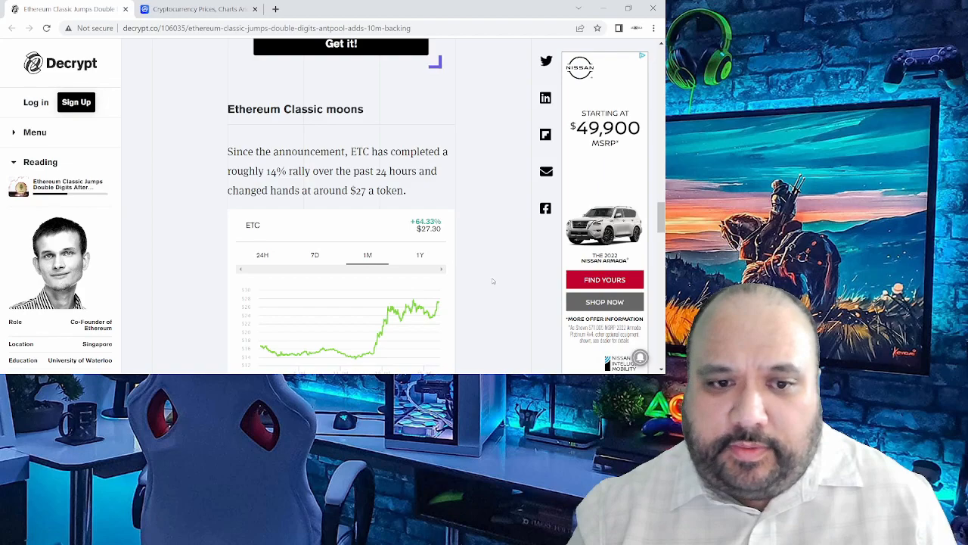
Scroll past the ETC price chart to the 84.62% below all-time-high paragraph.
scroll(down, 3)
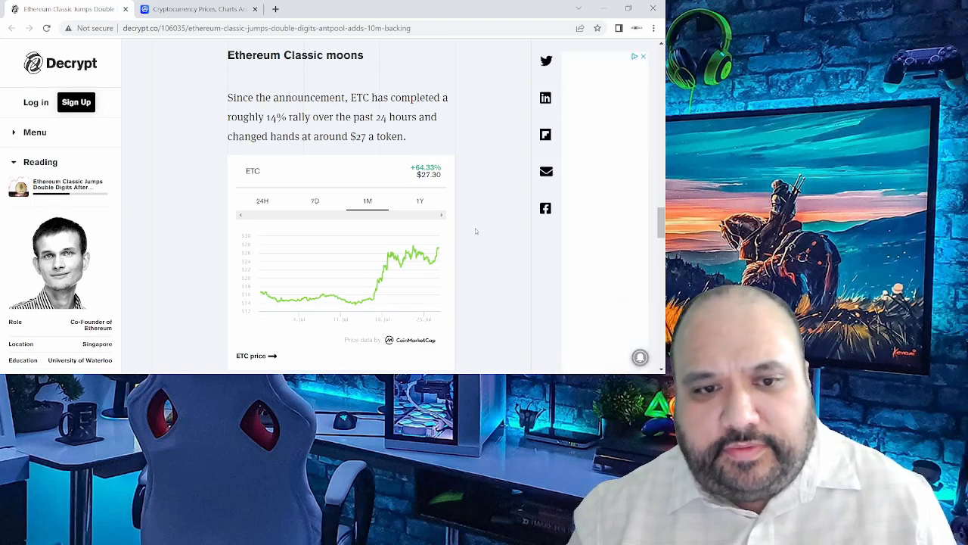
scroll(down, 3)
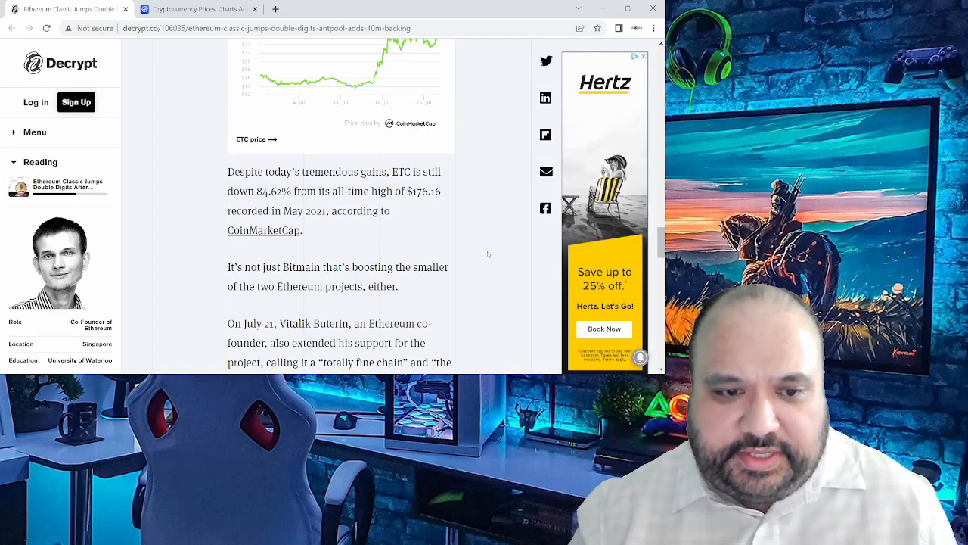
Scroll to Buterin's proof-of-work remark and the article's disclaimer at the bottom.
scroll(down, 3)
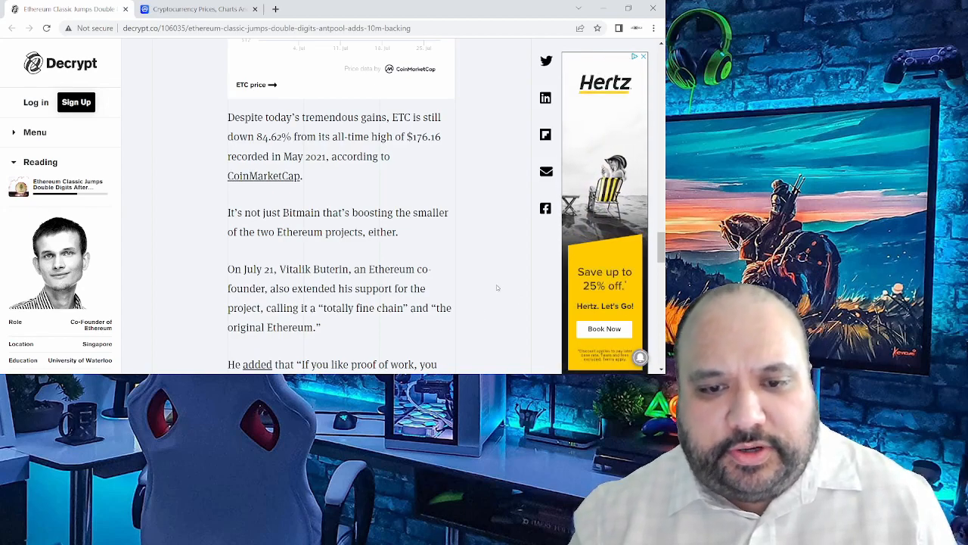
scroll(down, 3)
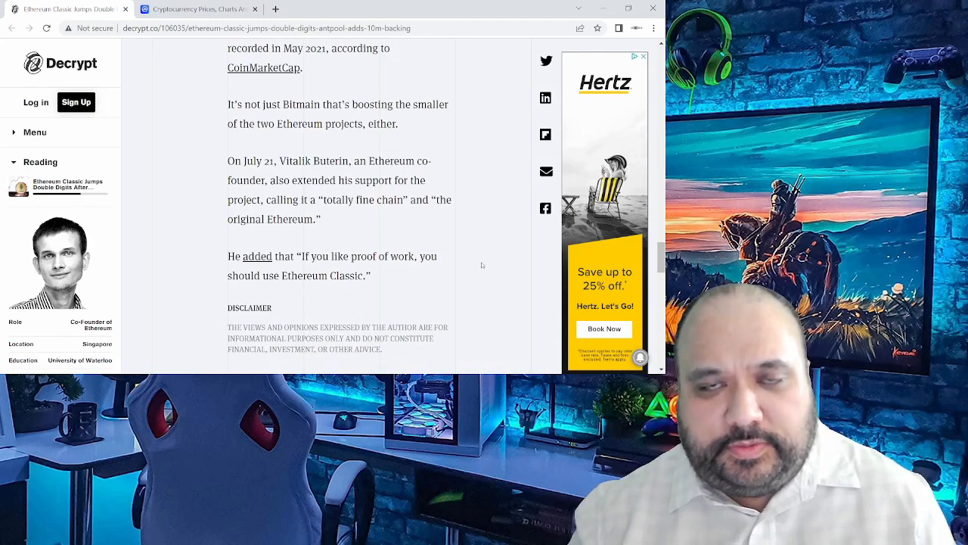
mouse_move(450, 217)
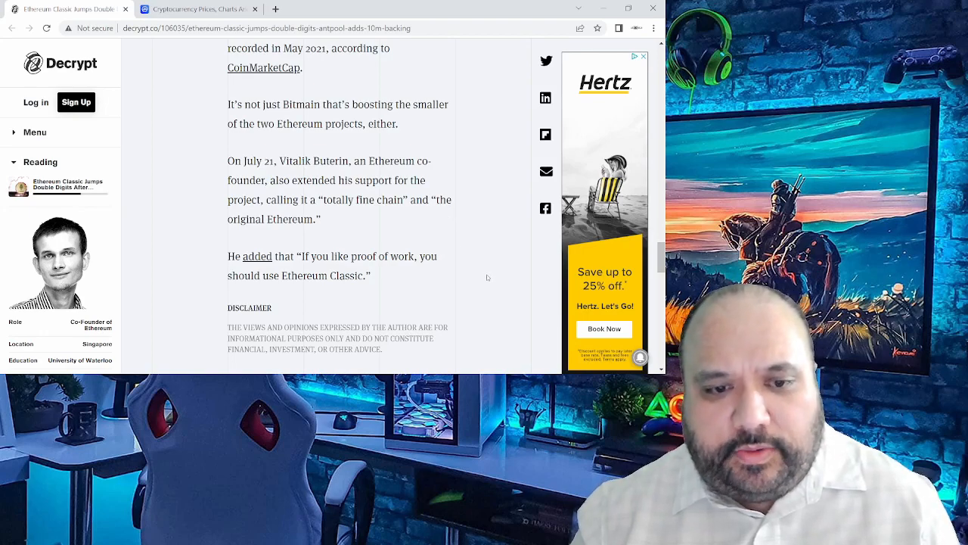
scroll(down, 3)
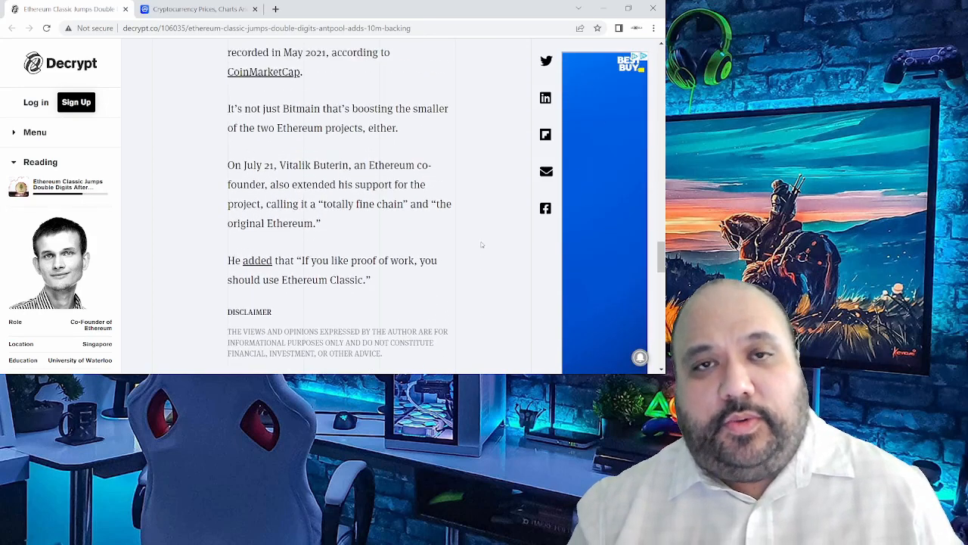
scroll(up, 3)
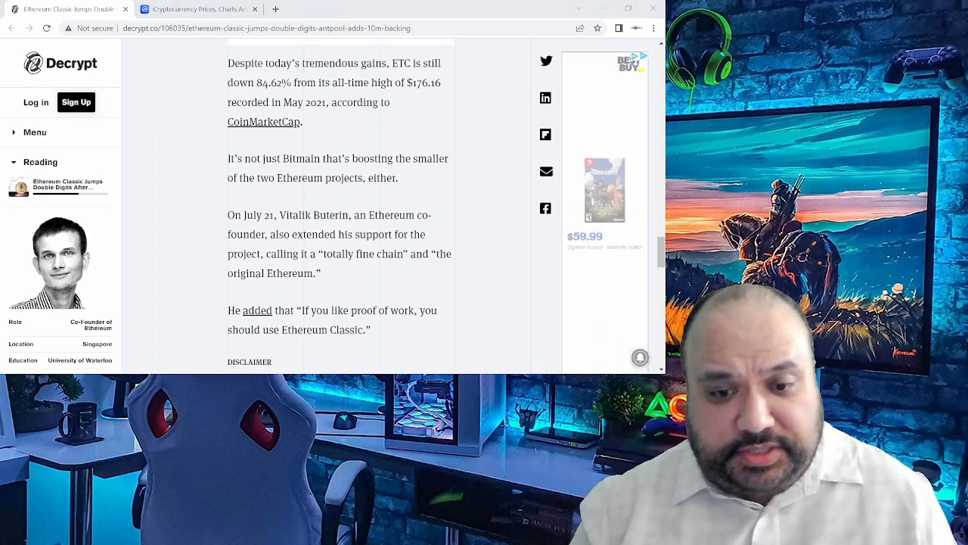